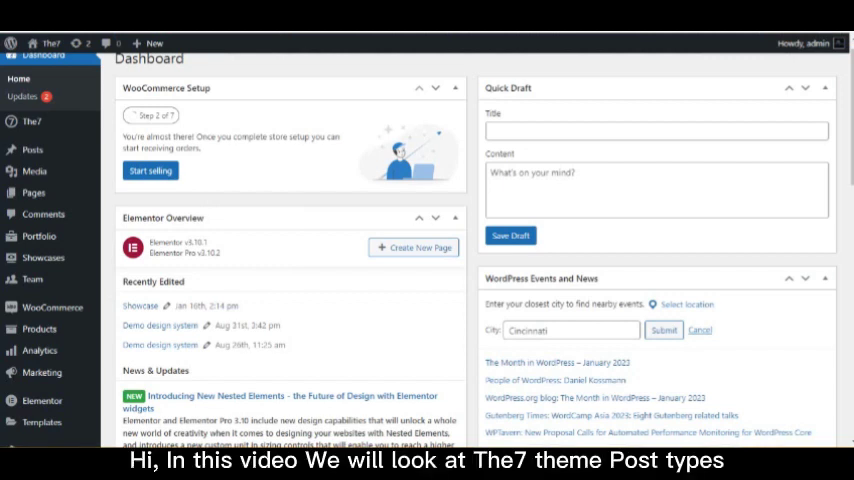
pyautogui.moveTo(33, 149)
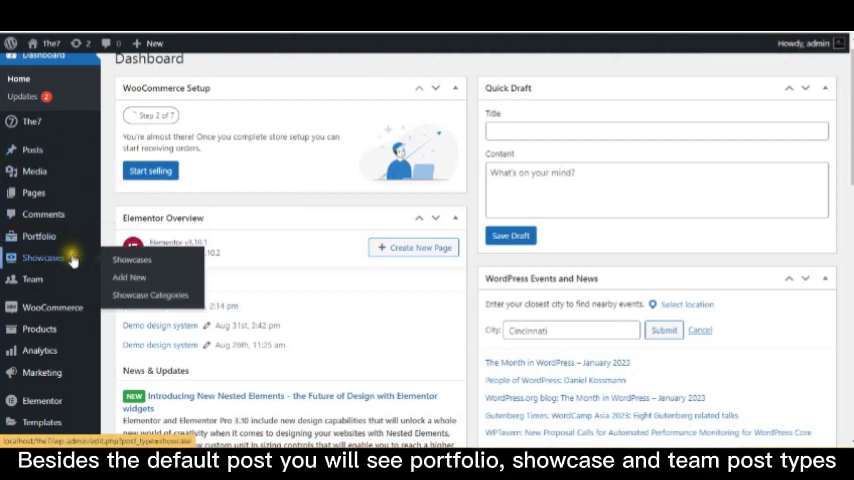
pyautogui.moveTo(39, 236)
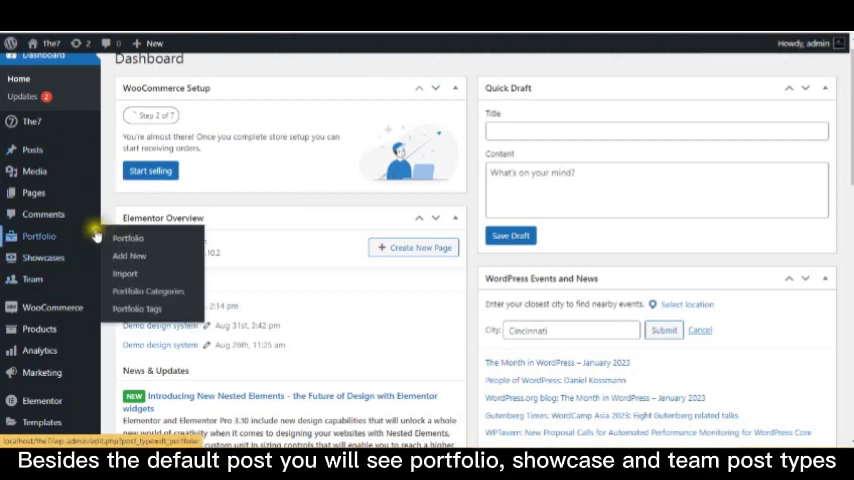
pyautogui.moveTo(70, 245)
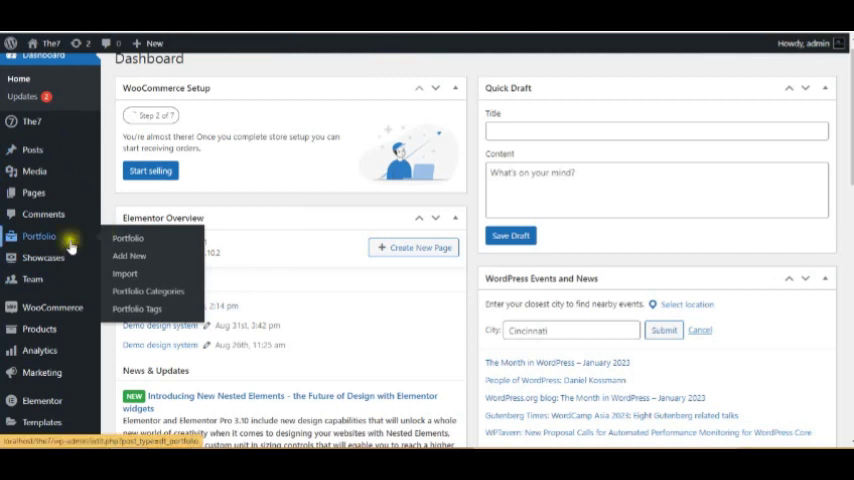
pyautogui.moveTo(32, 279)
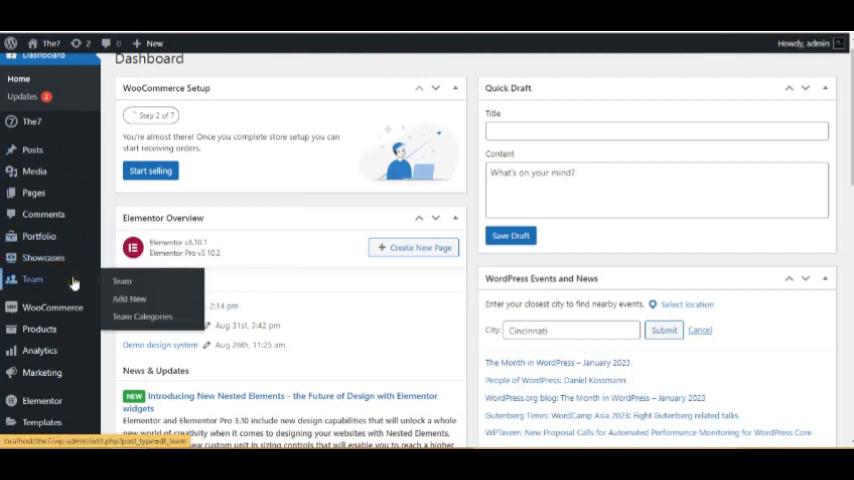
pyautogui.moveTo(38, 236)
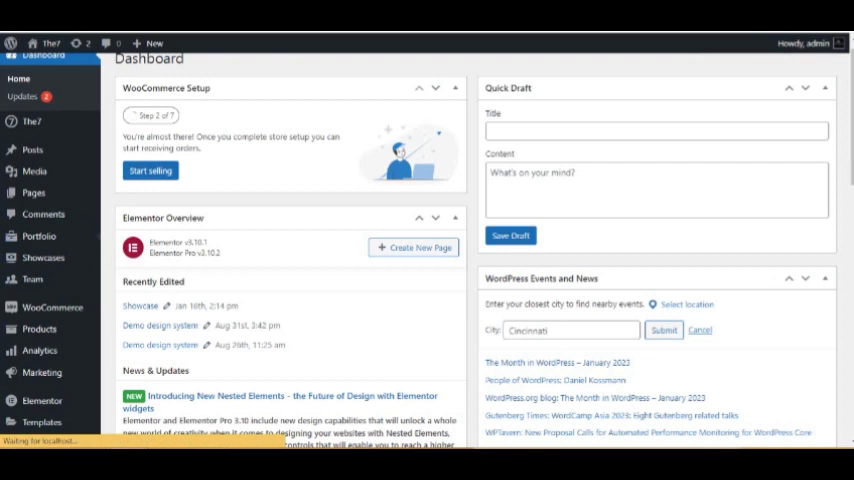
# - Start a new Portfolio item and scroll through its editor option boxes
pyautogui.click(24, 250)
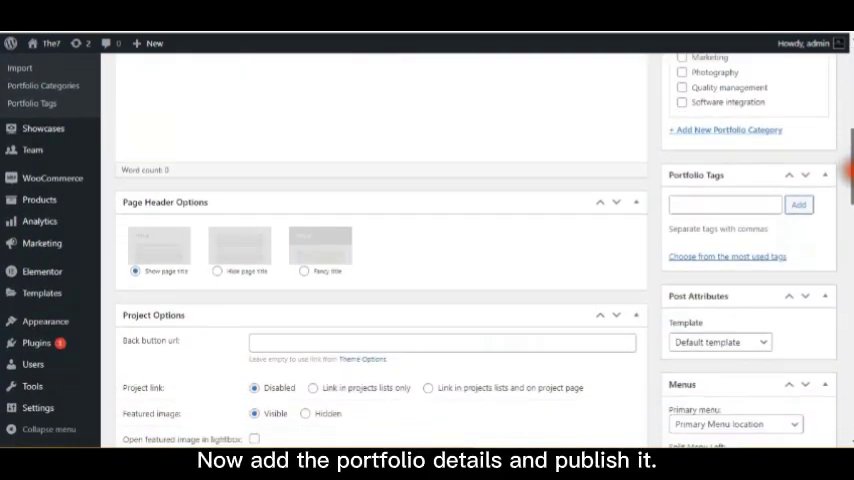
pyautogui.scroll(-3)
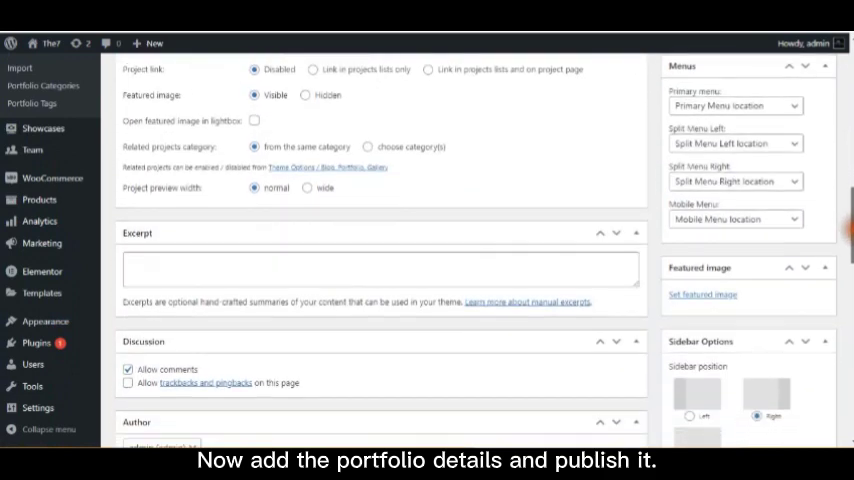
pyautogui.scroll(-3)
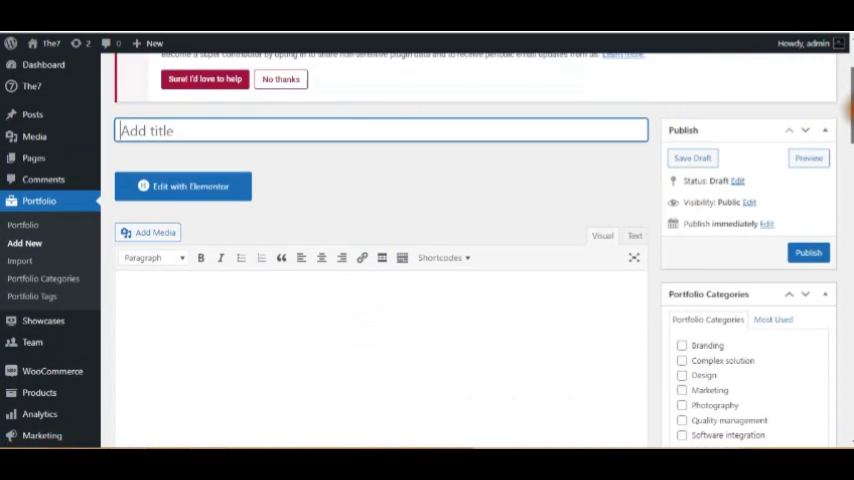
# - Title the item 'Portfolio 1' and scroll down through its featured image and category settings
pyautogui.write('P')
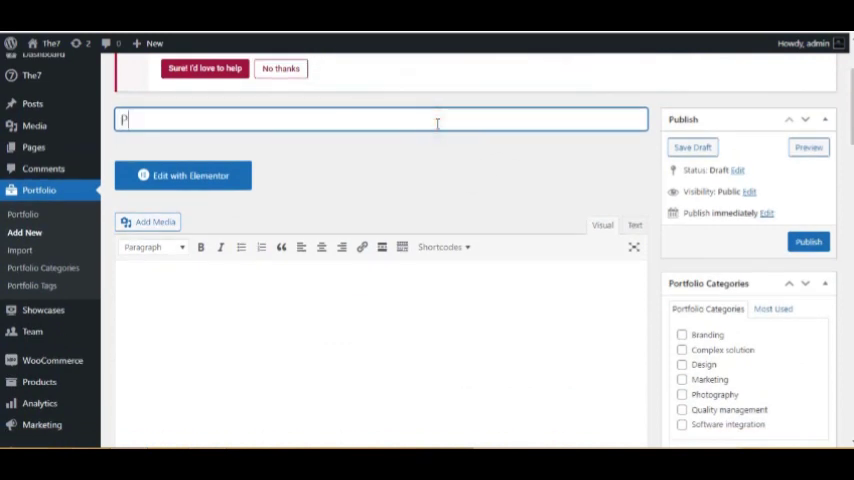
pyautogui.write('ortfolio 1')
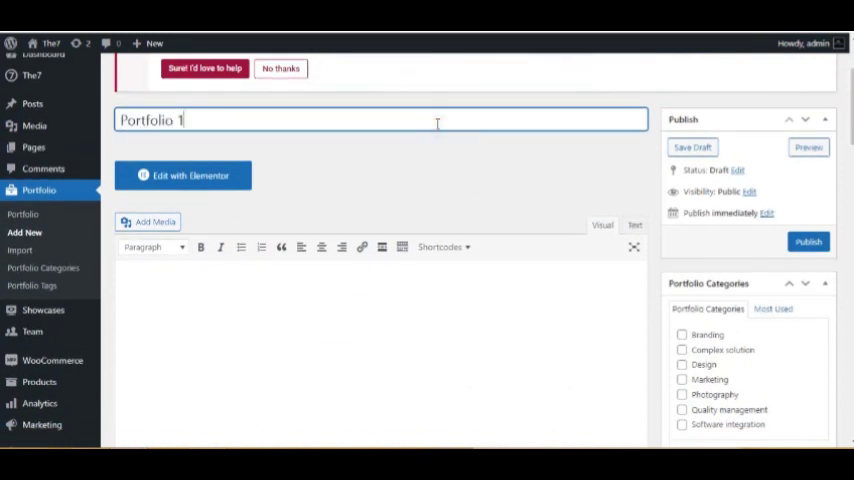
pyautogui.scroll(-3)
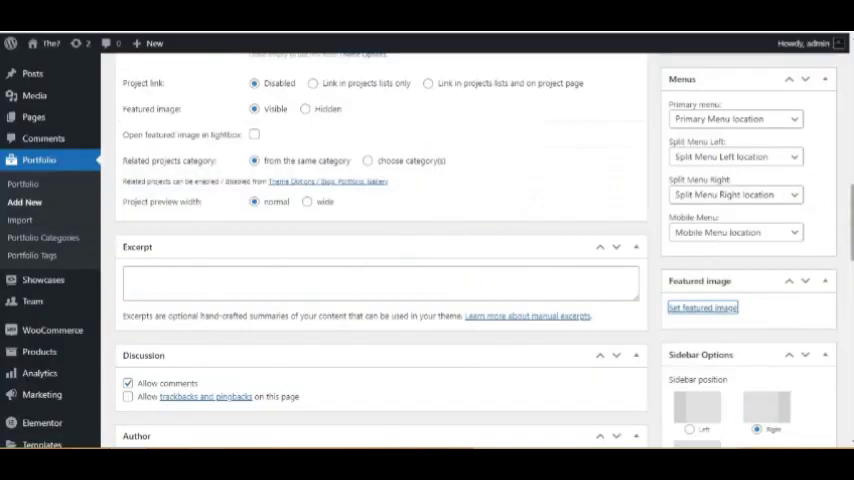
pyautogui.scroll(-3)
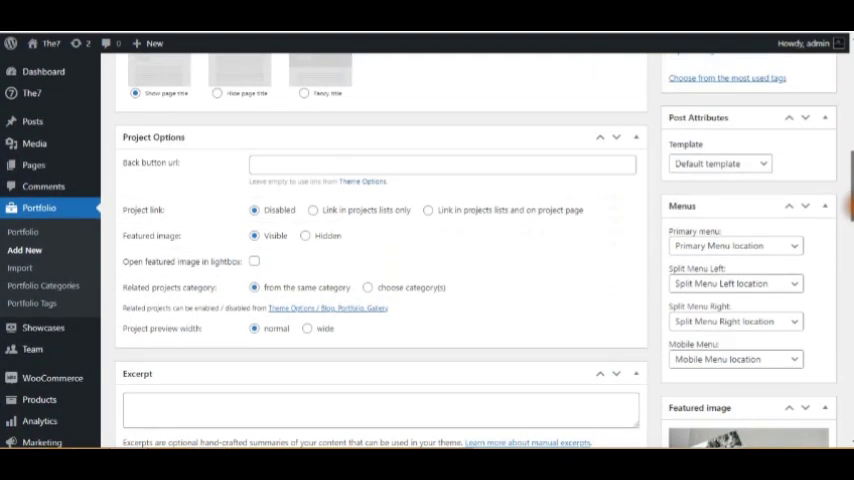
pyautogui.moveTo(160, 278)
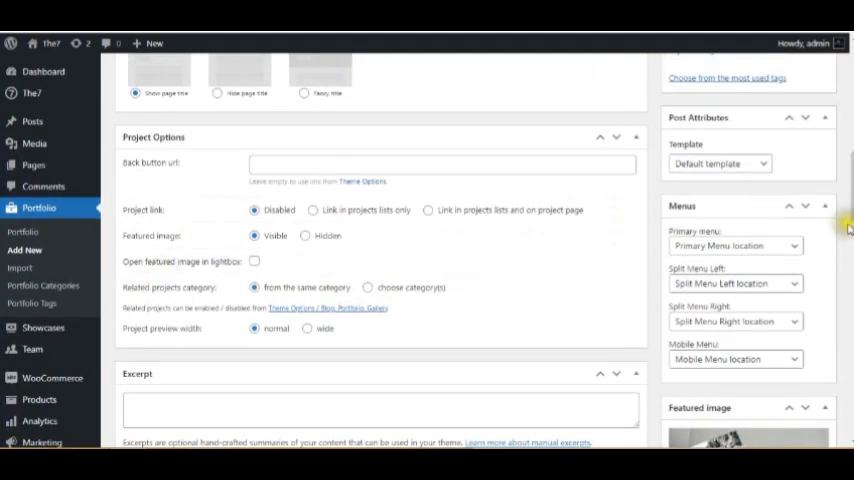
pyautogui.scroll(-3)
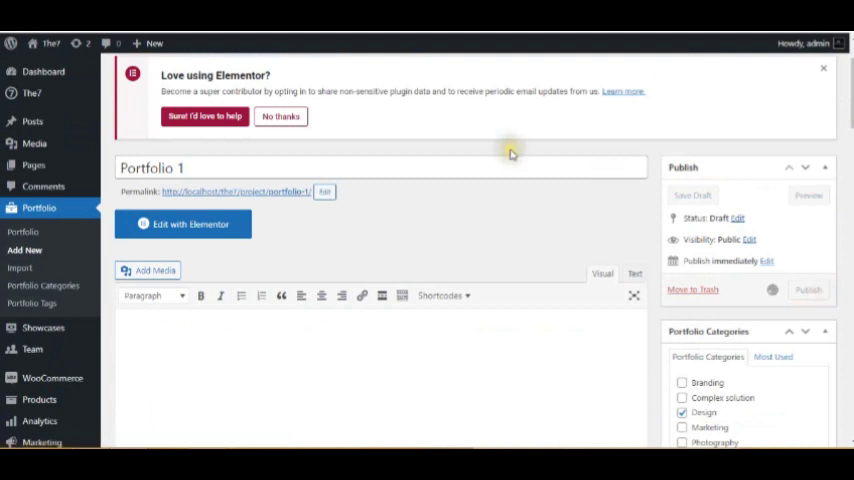
pyautogui.moveTo(432, 137)
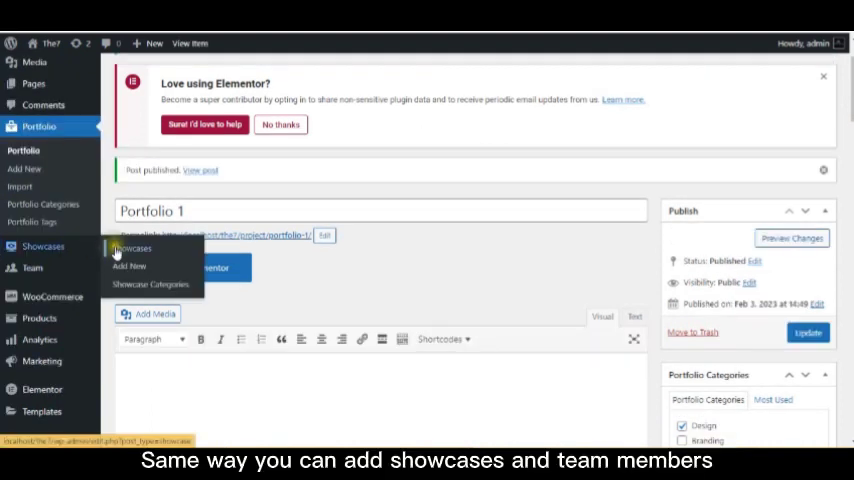
pyautogui.moveTo(32, 268)
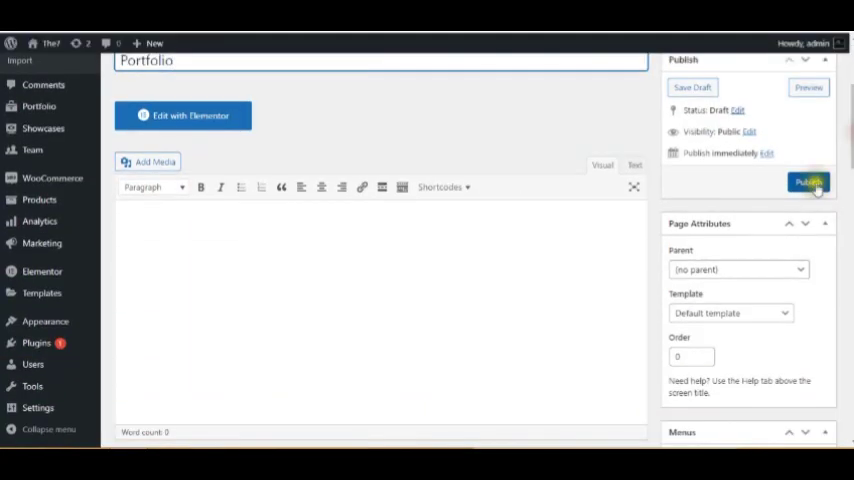
# - Publish the Portfolio page and open it in Elementor
pyautogui.click(809, 182)
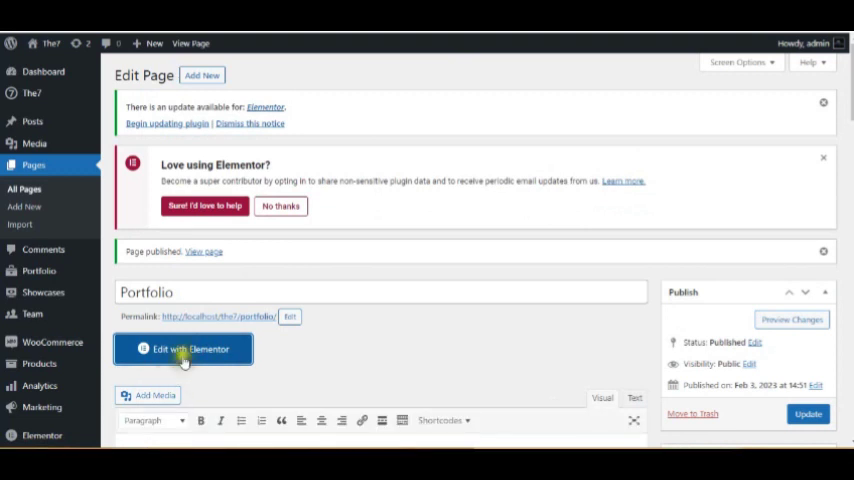
pyautogui.click(183, 349)
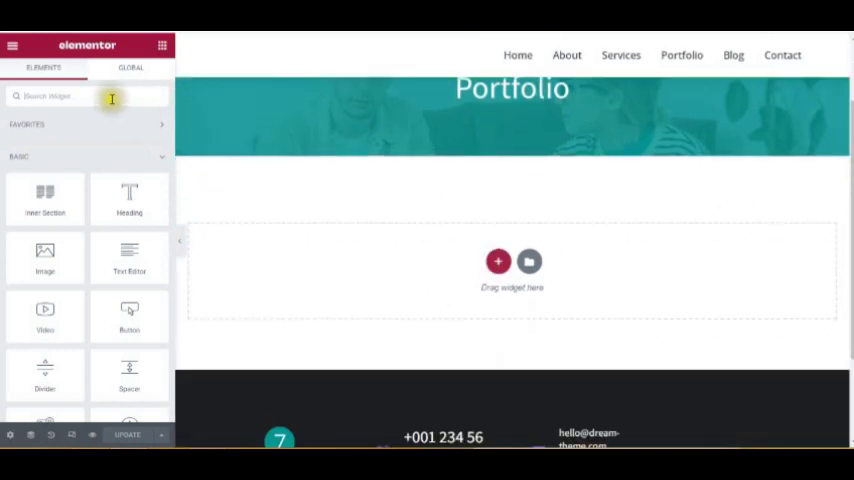
# - Add a one-column section and search the Elements panel for 'port'
pyautogui.click(498, 261)
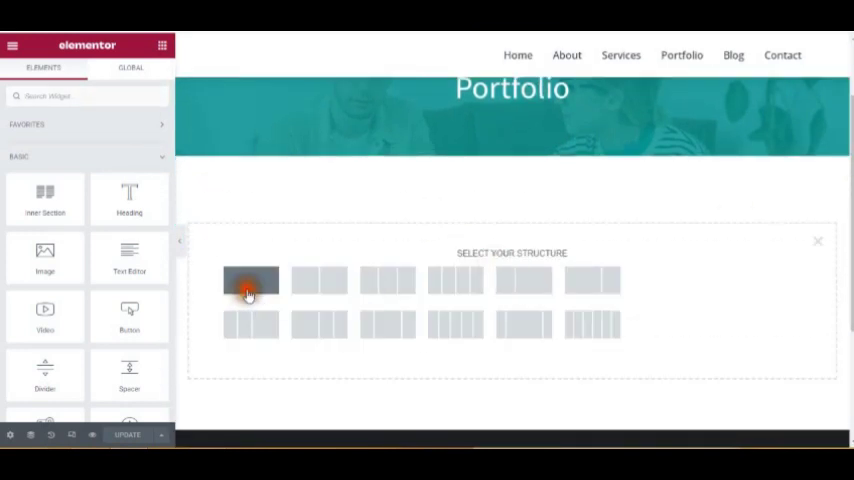
pyautogui.click(250, 280)
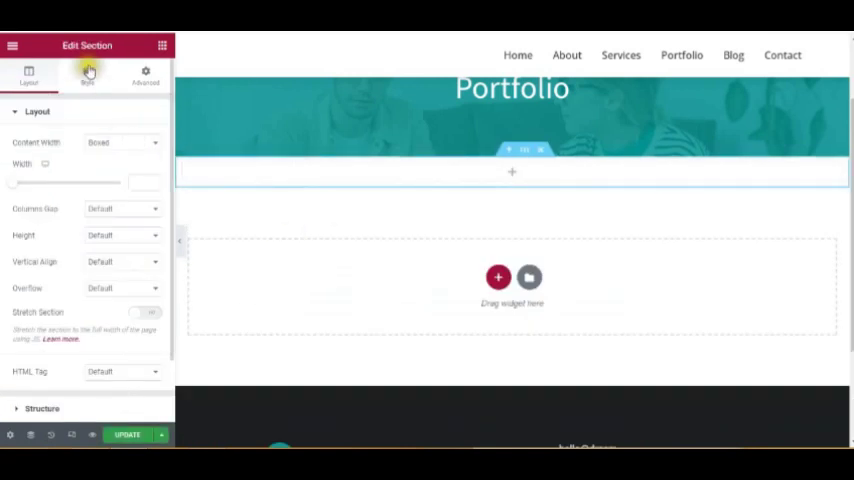
pyautogui.click(13, 46)
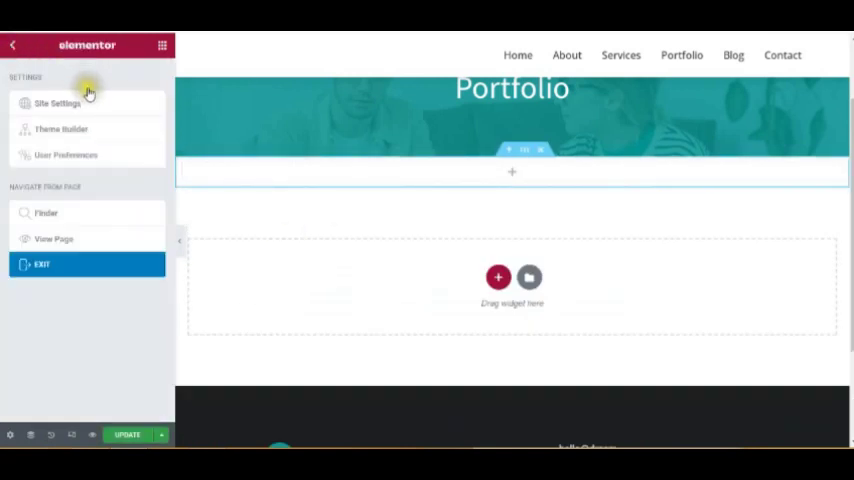
pyautogui.click(13, 45)
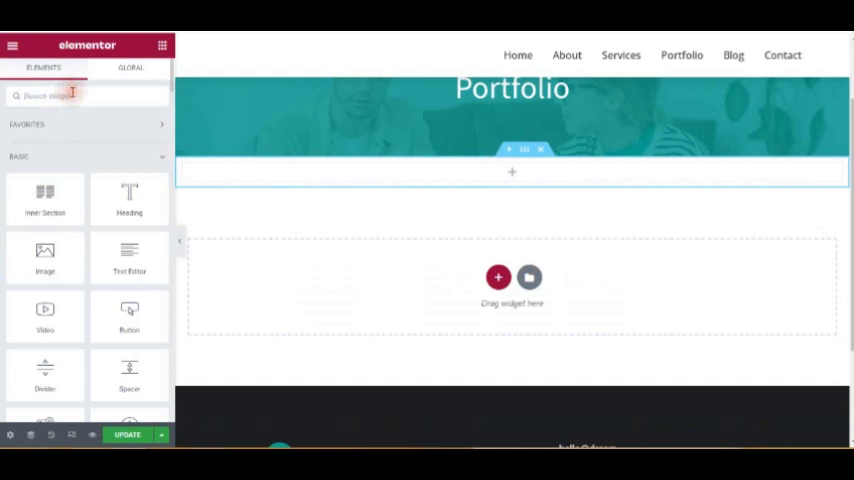
pyautogui.write('port')
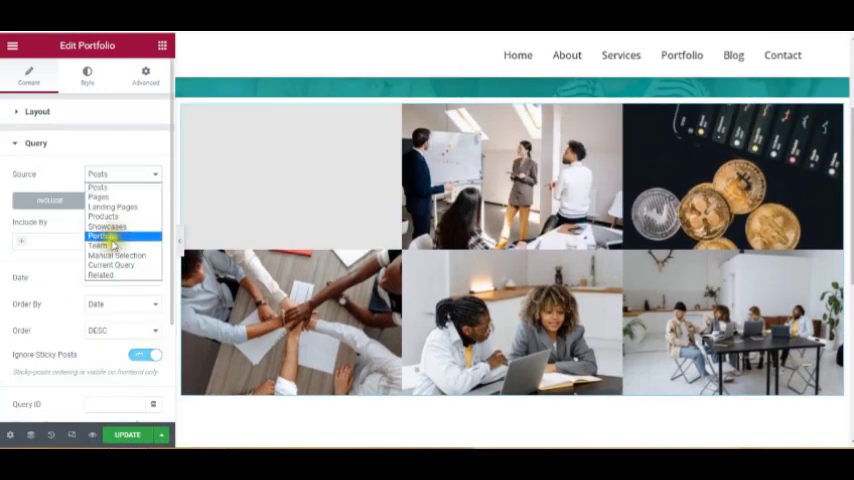
# - Set the portfolio grid's query source to Portfolio and bring up its Style settings
pyautogui.click(104, 236)
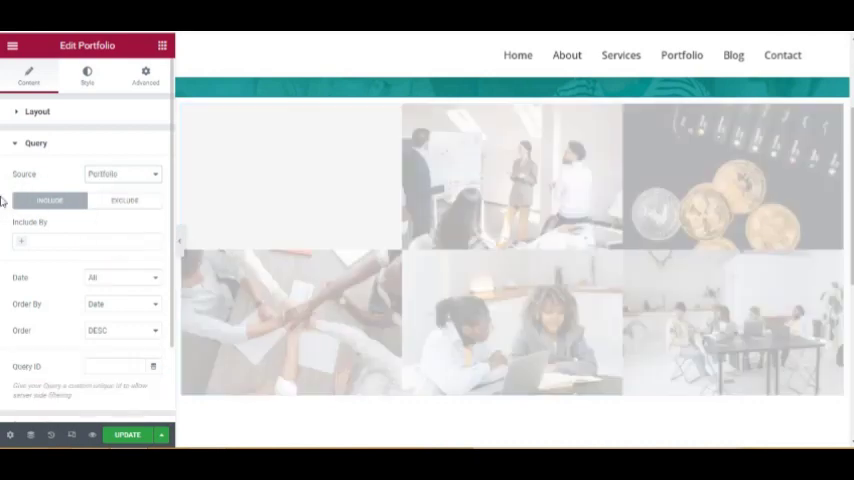
pyautogui.click(87, 75)
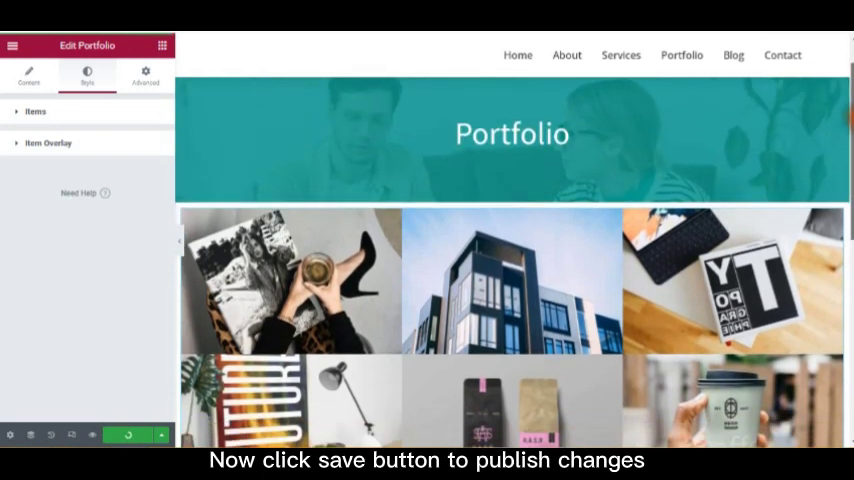
# - Scroll down the Portfolio page below the saved portfolio grid
pyautogui.scroll(-3)
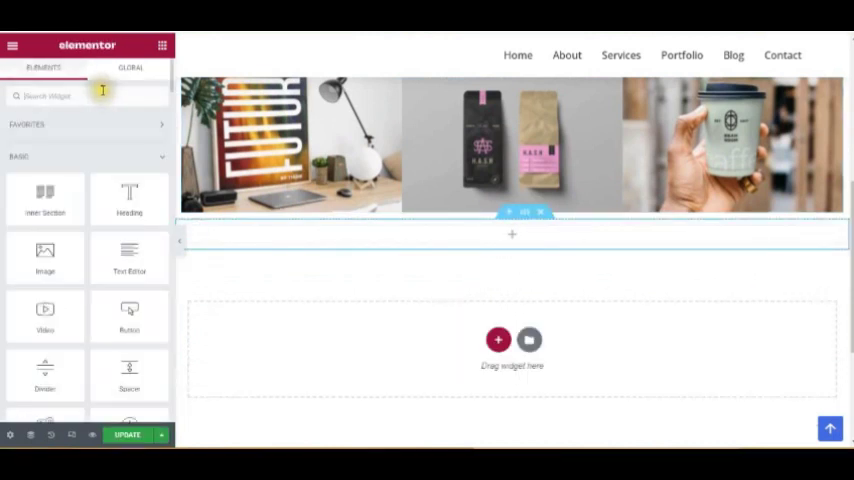
# - Search widgets for 'port' and set the second grid's query source to Team
pyautogui.write('port')
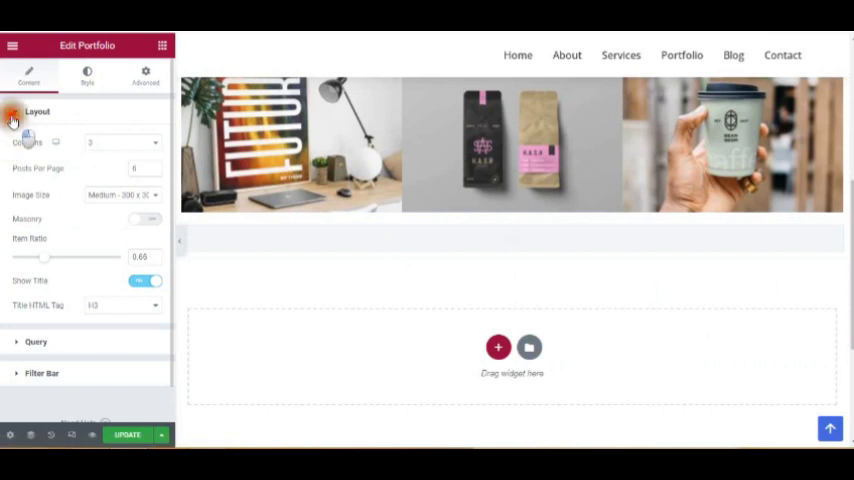
pyautogui.click(35, 143)
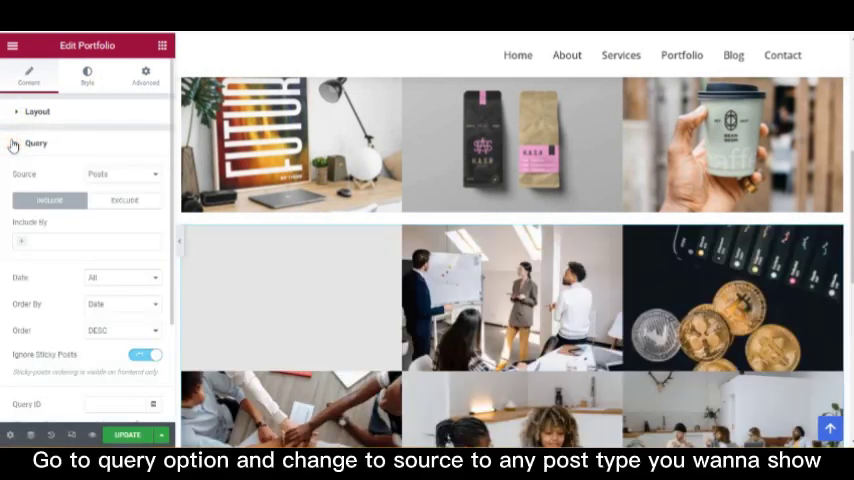
pyautogui.click(122, 174)
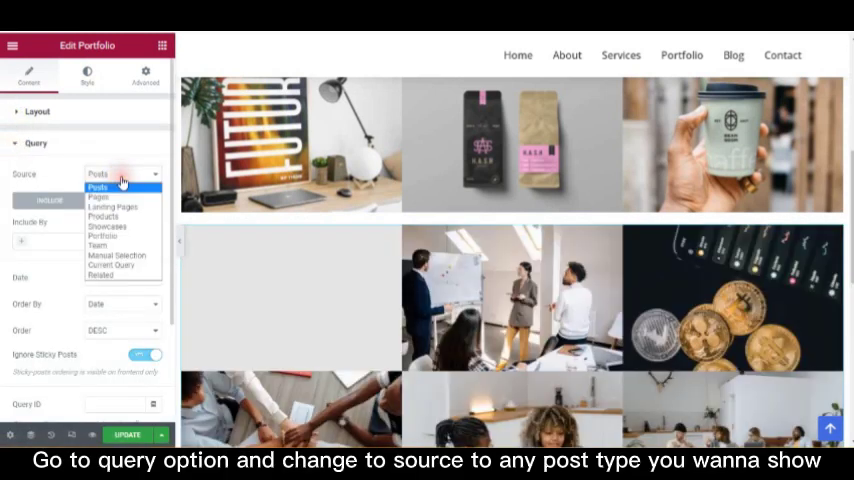
pyautogui.click(96, 245)
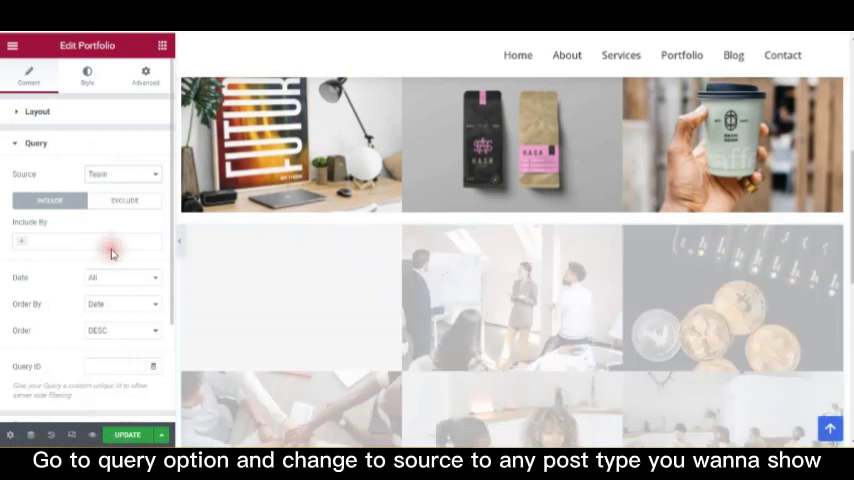